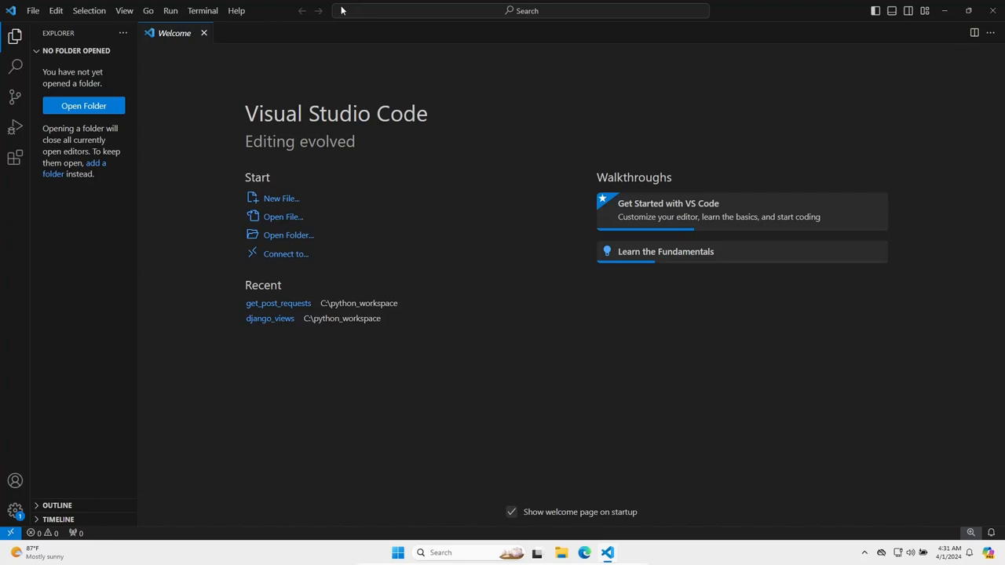
pyautogui.moveTo(239, 107)
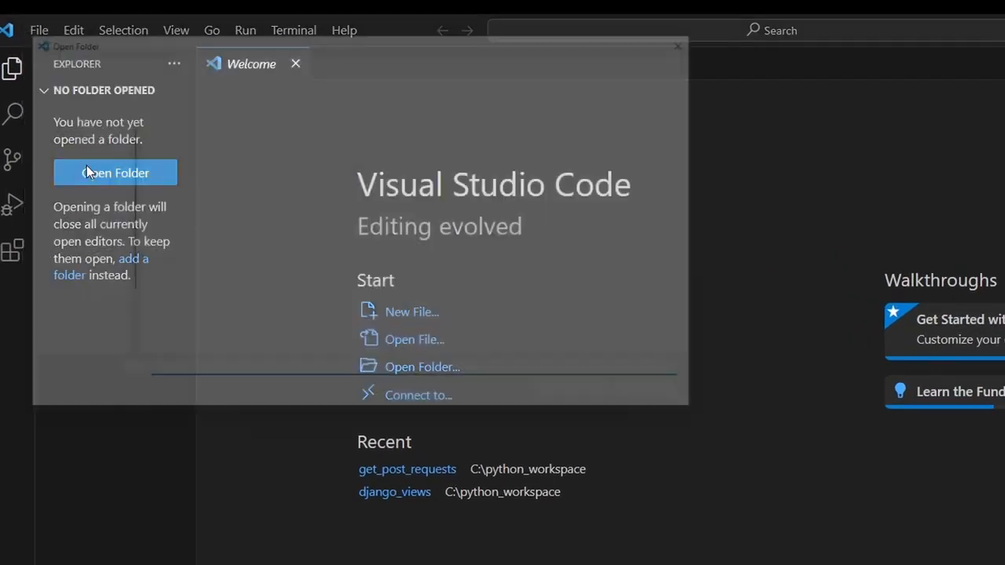
# Open the flask-tutorial folder from C:\python_workspace as the workspace.
pyautogui.click(114, 173)
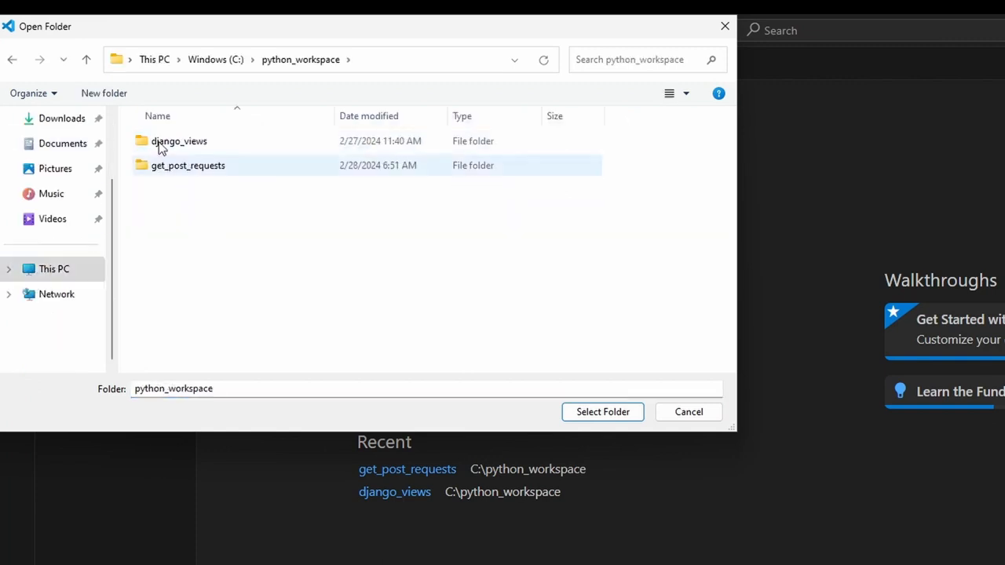
pyautogui.click(104, 92)
pyautogui.write('flask-tutorial')
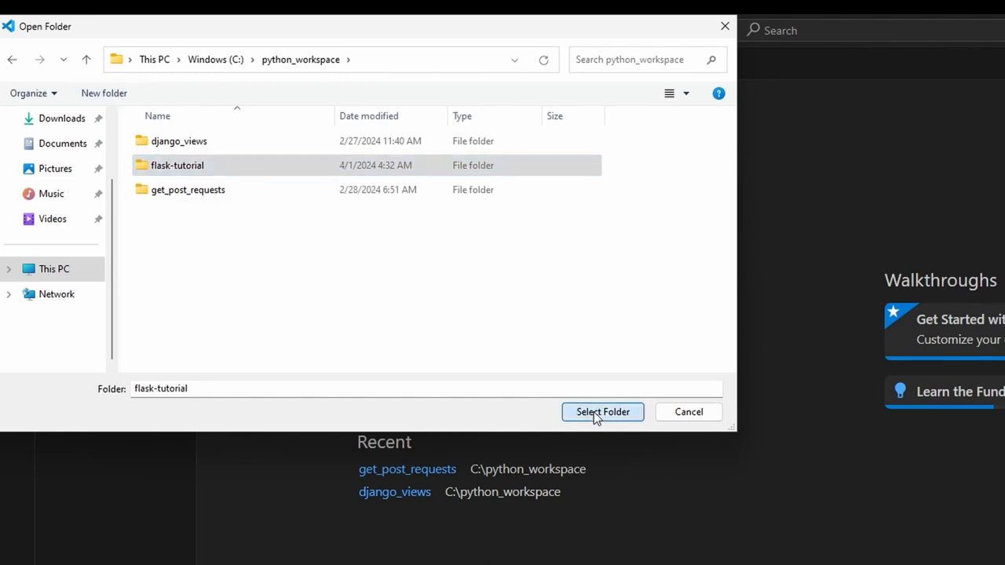
pyautogui.click(603, 411)
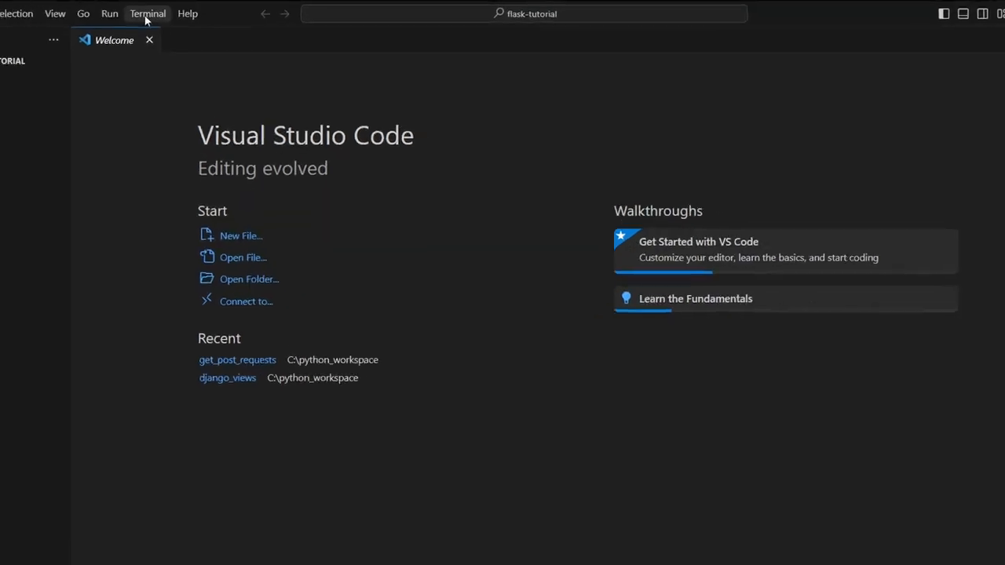
# Start a new terminal and run python --version and pip --version, confirming 3.12.2 and 24.0.
pyautogui.click(148, 12)
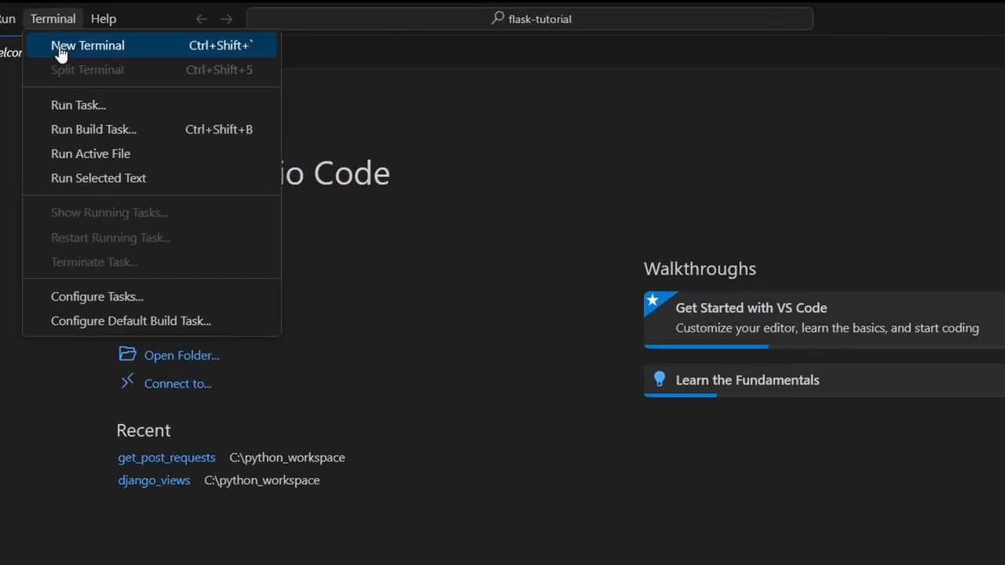
pyautogui.click(88, 44)
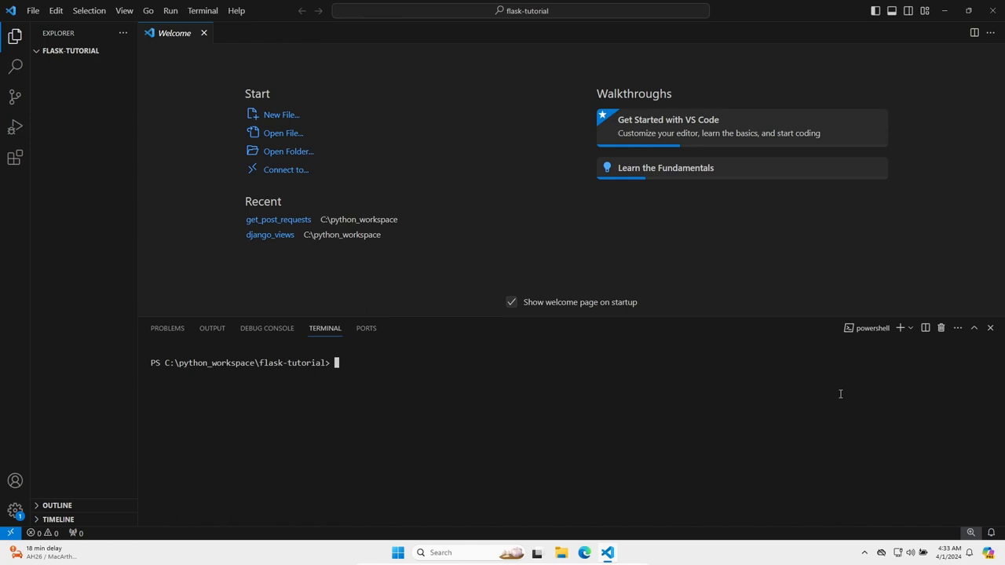
pyautogui.write('python --version')
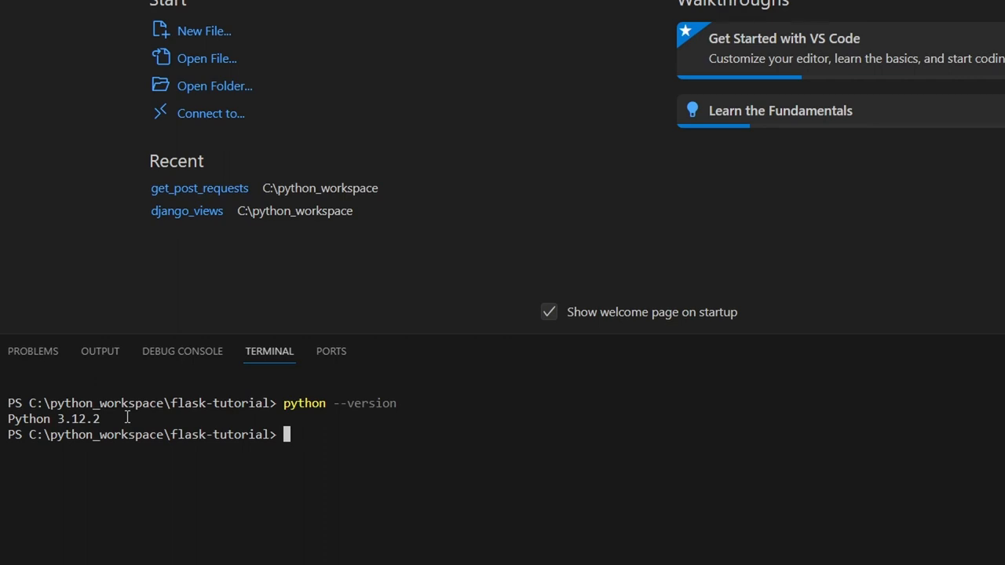
pyautogui.write('pip --version')
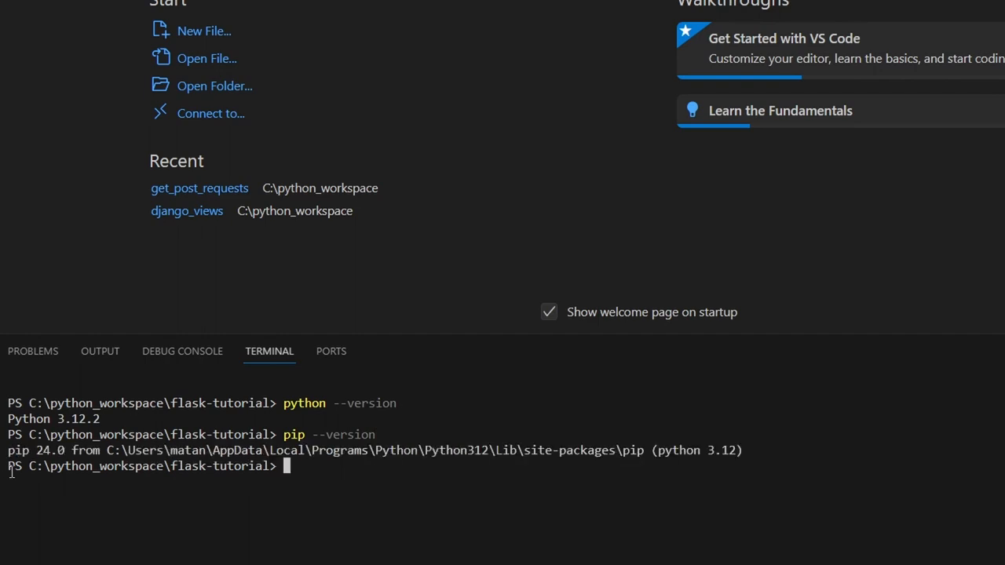
pyautogui.moveTo(71, 449)
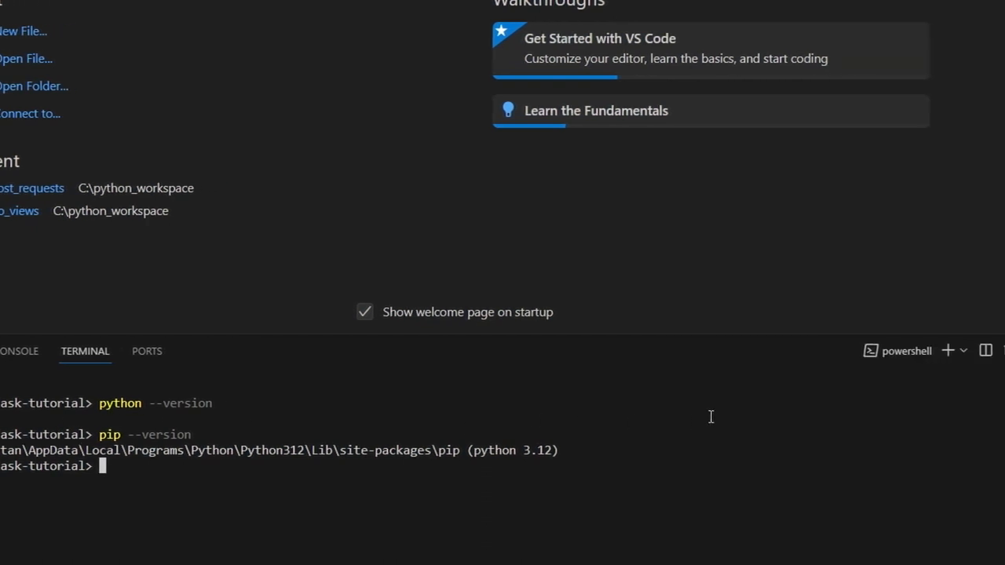
# Add a Command Prompt terminal beside PowerShell and leave cmd as the active one.
pyautogui.click(964, 352)
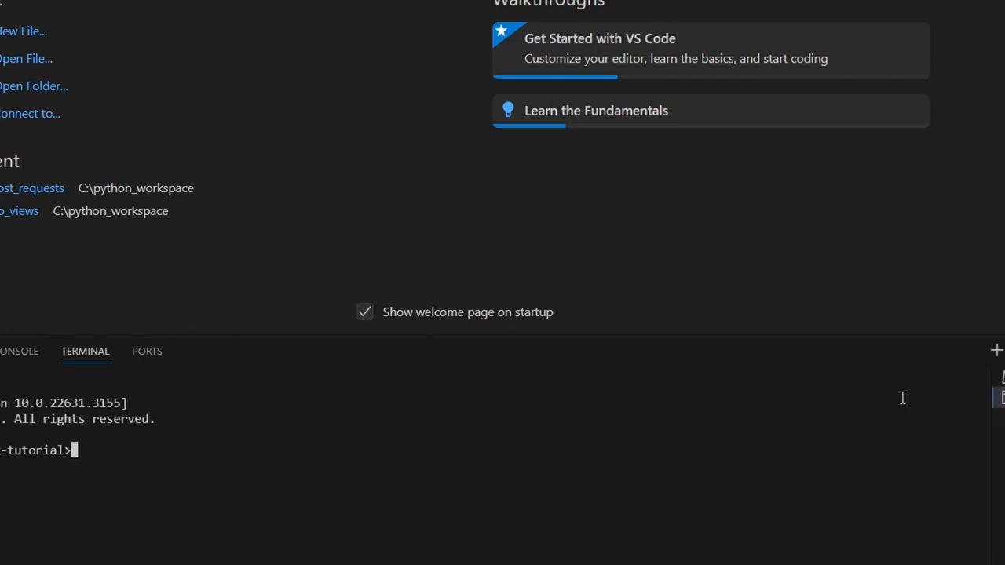
pyautogui.click(929, 344)
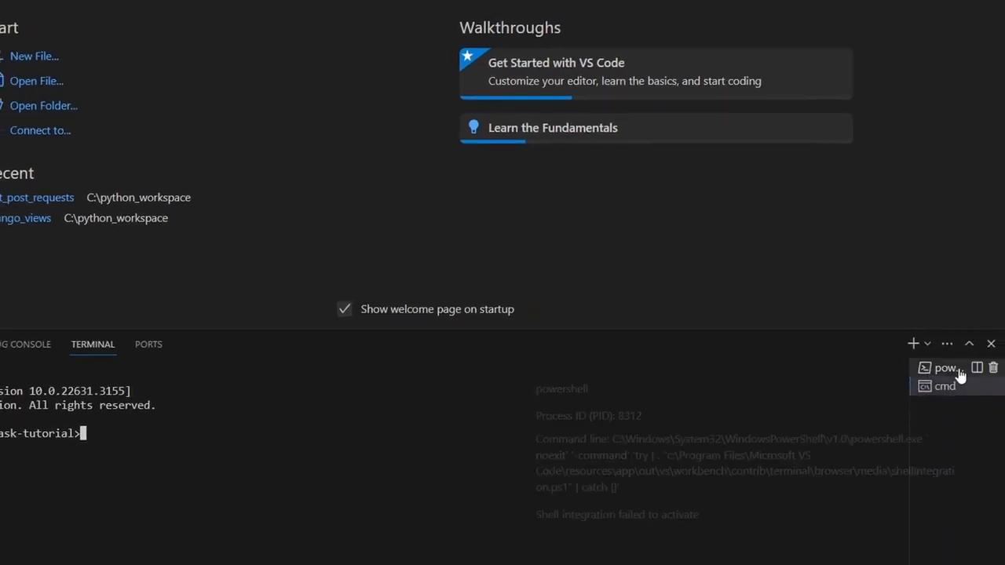
pyautogui.click(945, 368)
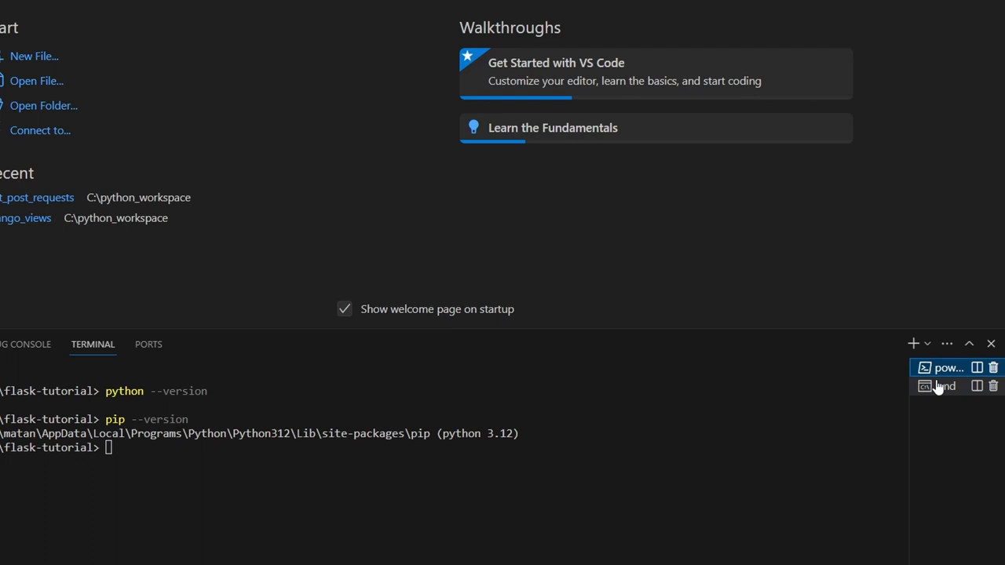
pyautogui.click(940, 386)
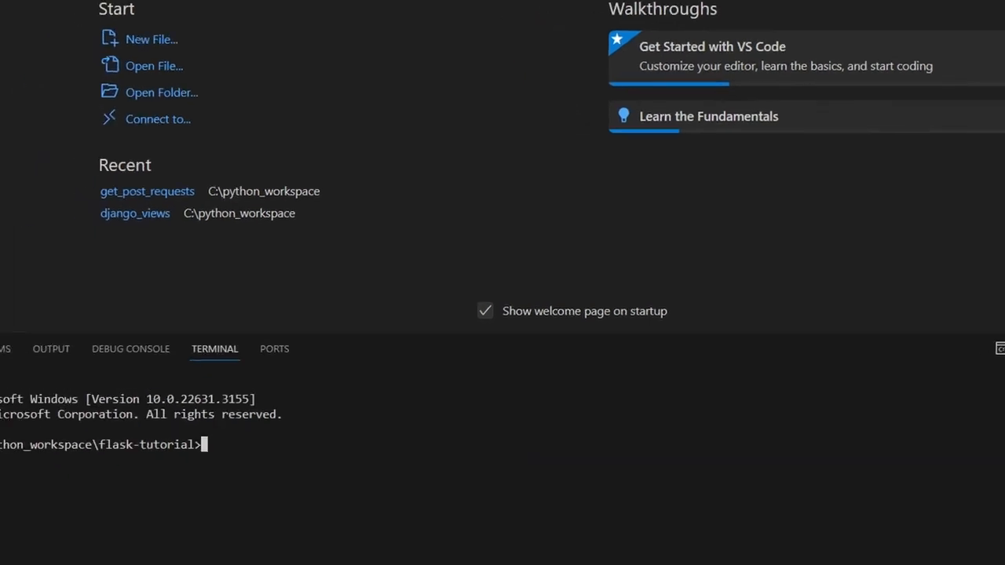
# Run python -m venv flask-env, then expand flask-env and its Scripts folder in the Explorer.
pyautogui.write('python')
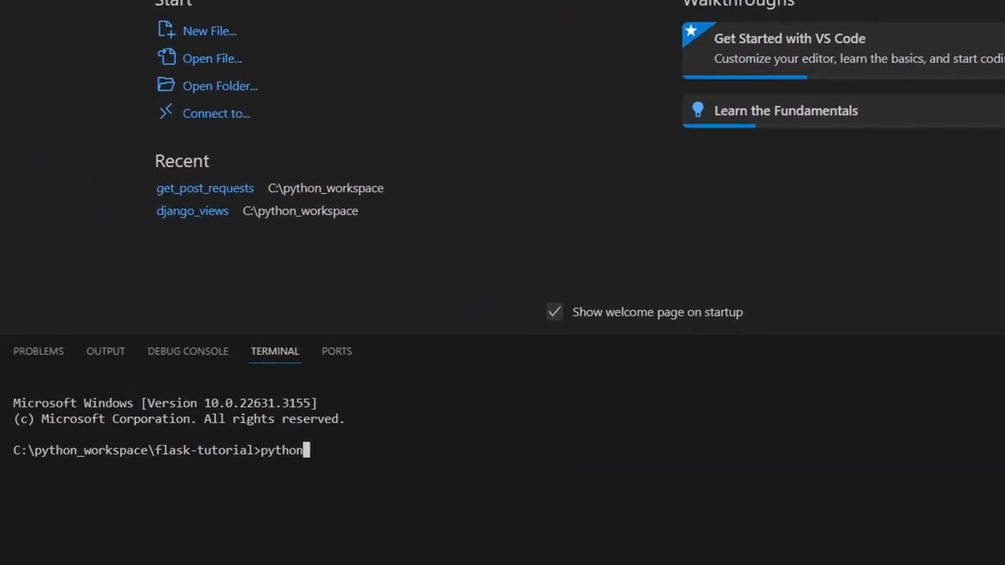
pyautogui.write('-m venv')
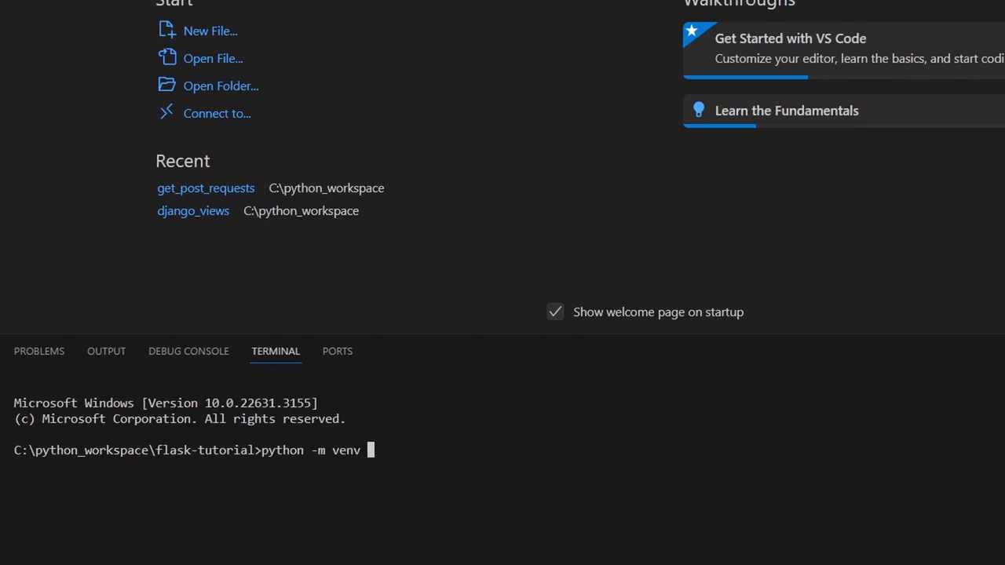
pyautogui.write('flask-')
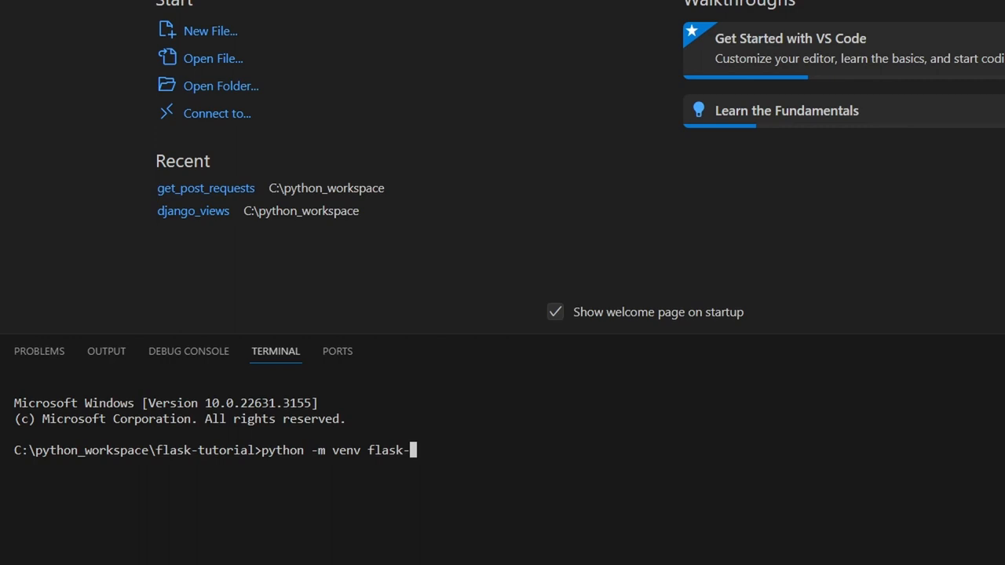
pyautogui.write('env')
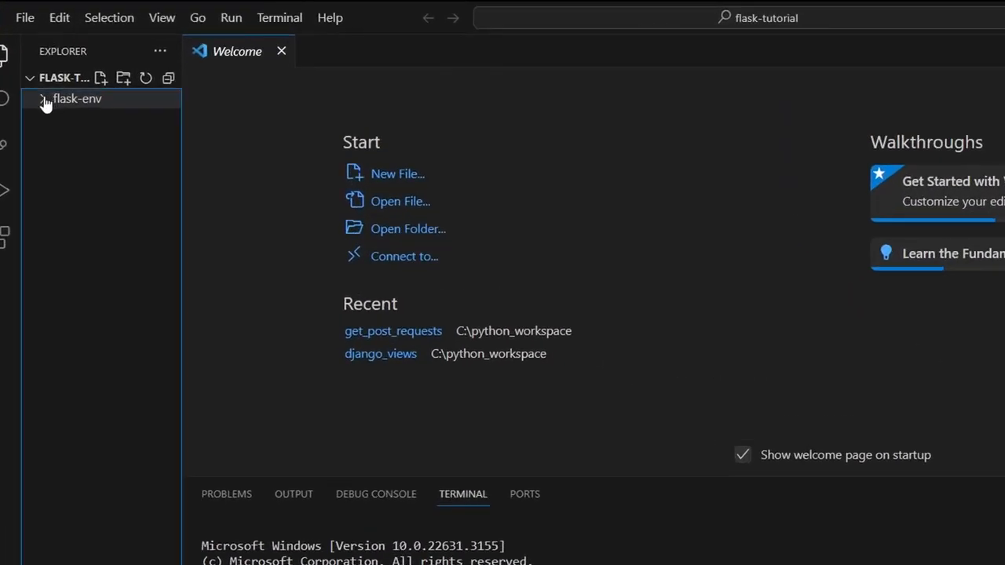
pyautogui.click(77, 97)
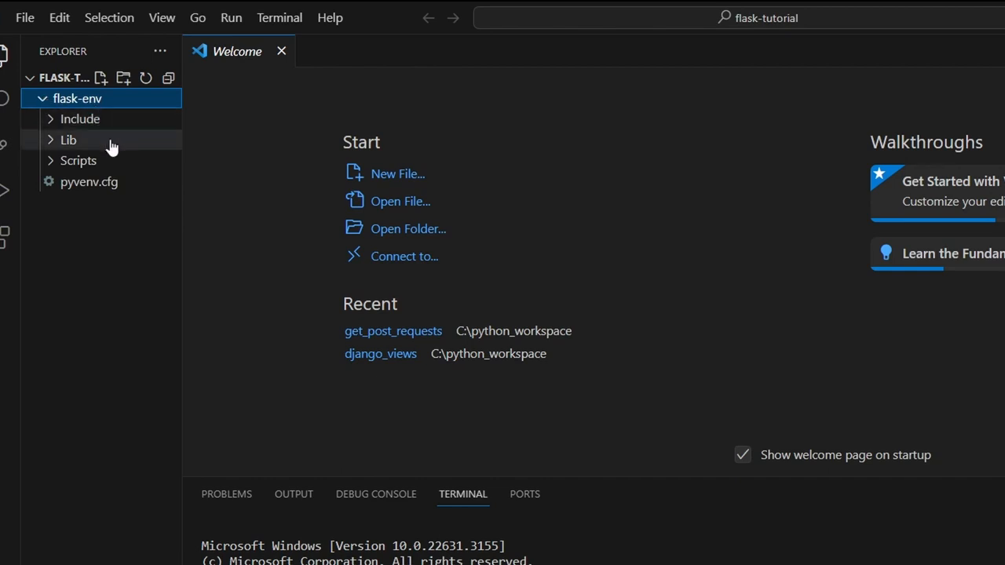
pyautogui.moveTo(51, 169)
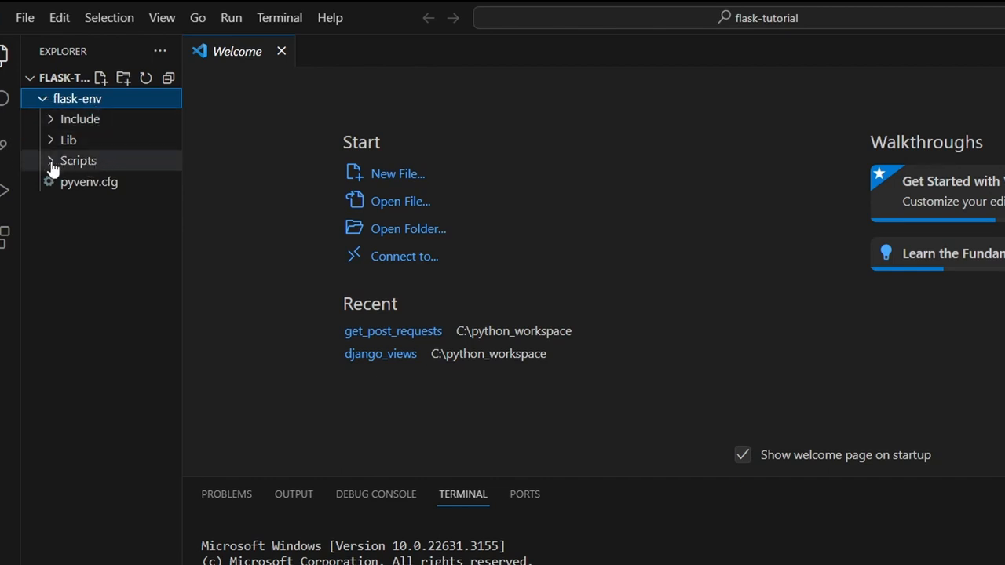
pyautogui.click(78, 160)
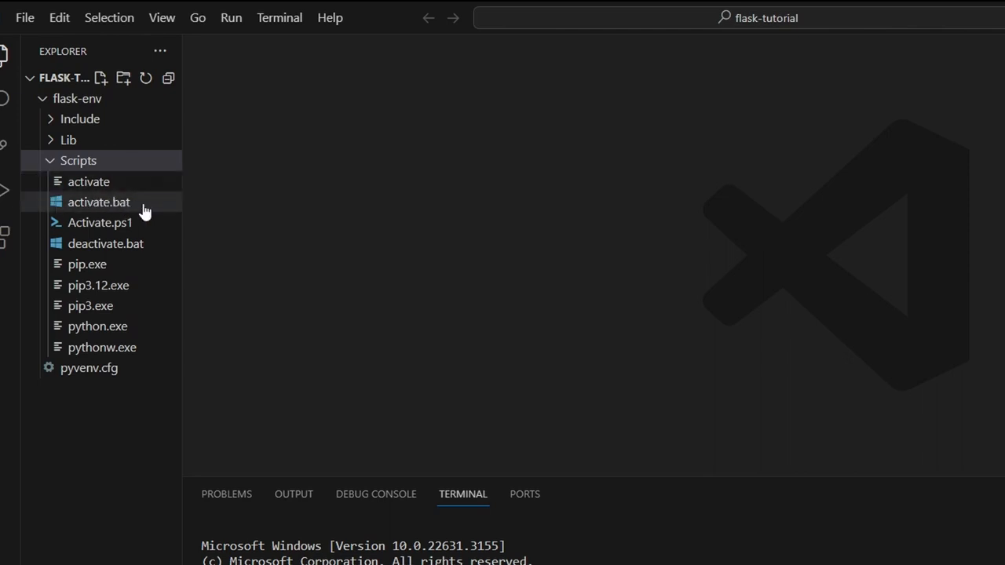
pyautogui.moveTo(157, 205)
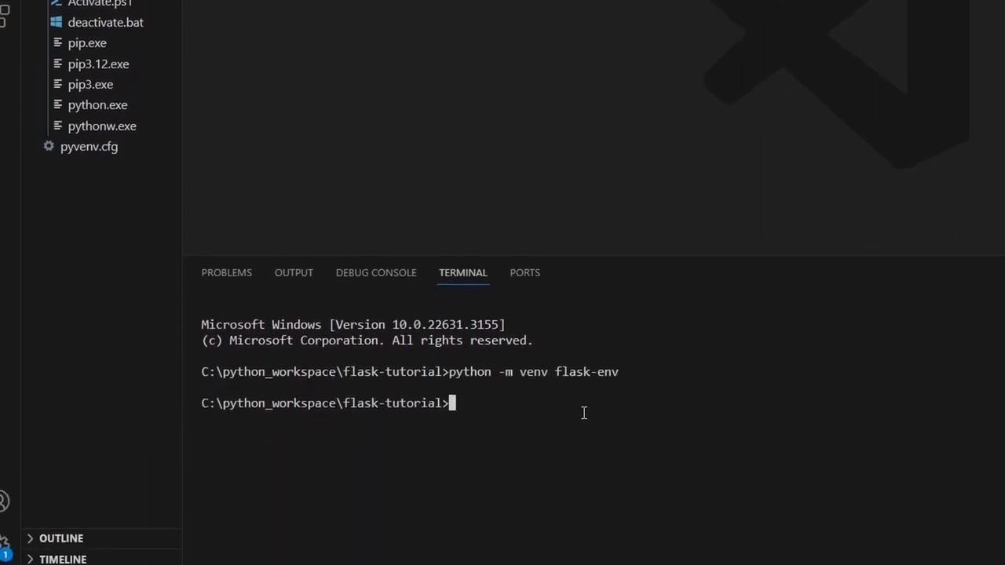
# Change into flask-env\Scripts and run activate.bat so the prompt shows (flask-env).
pyautogui.write('cd flask-env\\Scripts')
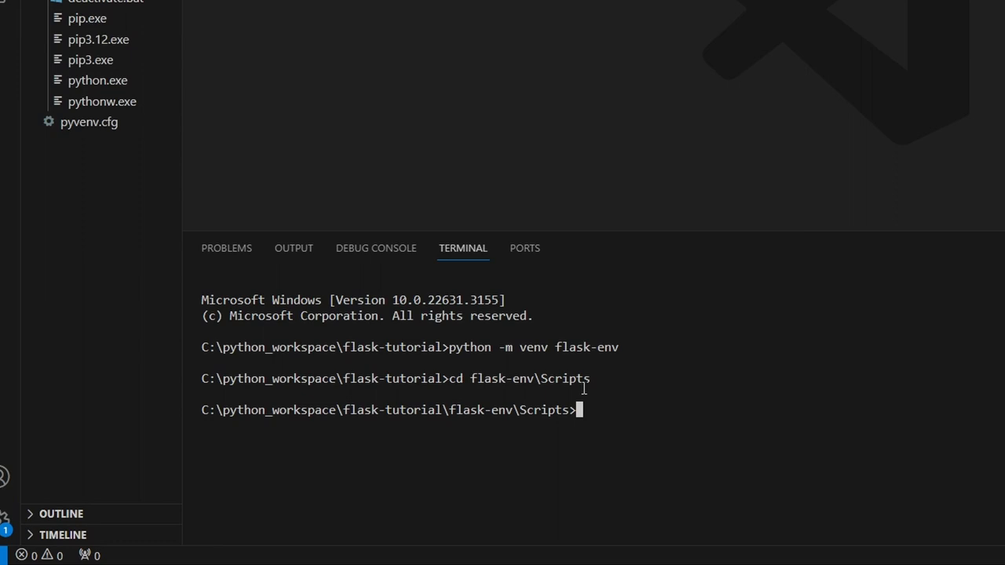
pyautogui.write('activate.bat')
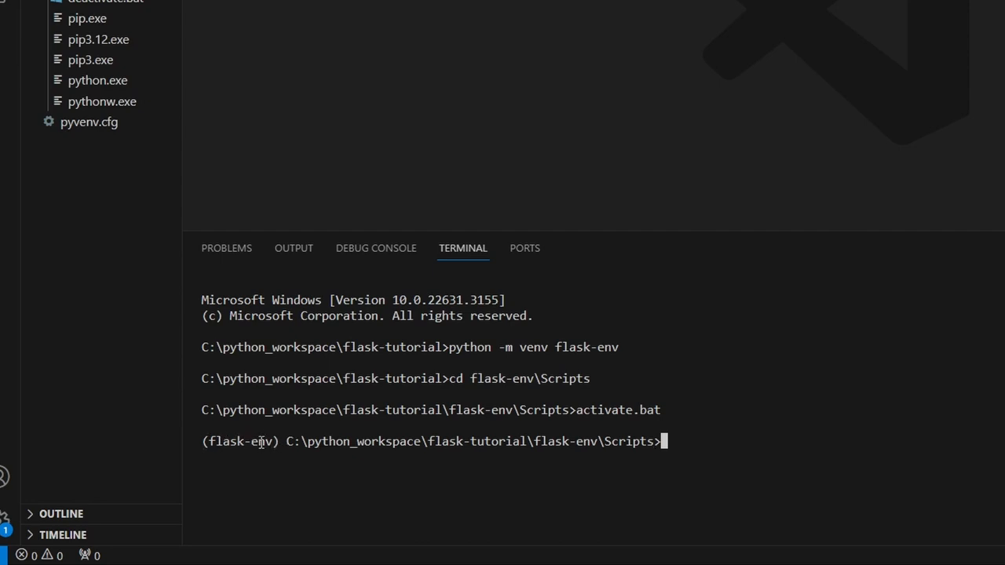
pyautogui.moveTo(270, 439)
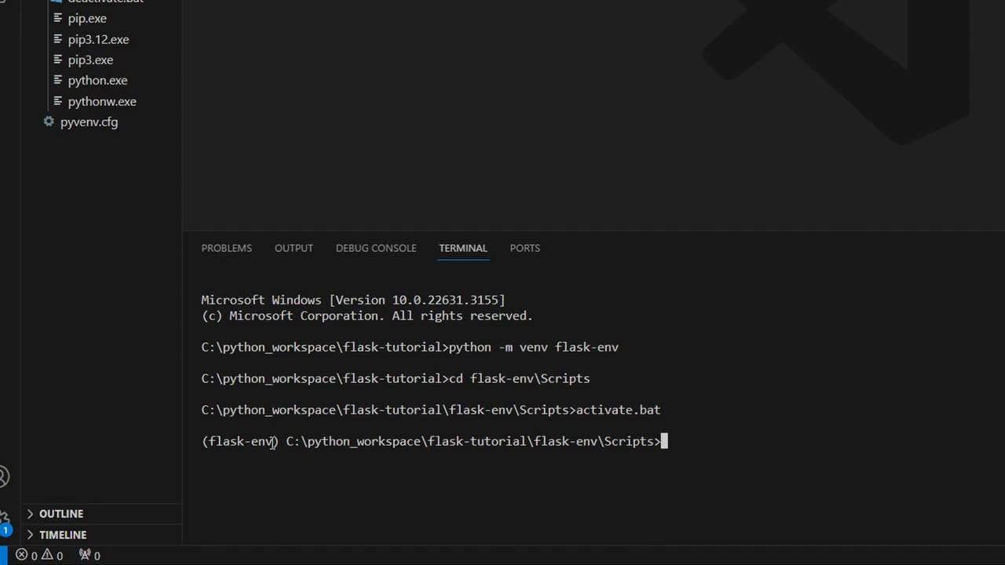
# Run pip install flask inside the activated flask-env environment.
pyautogui.write('pip')
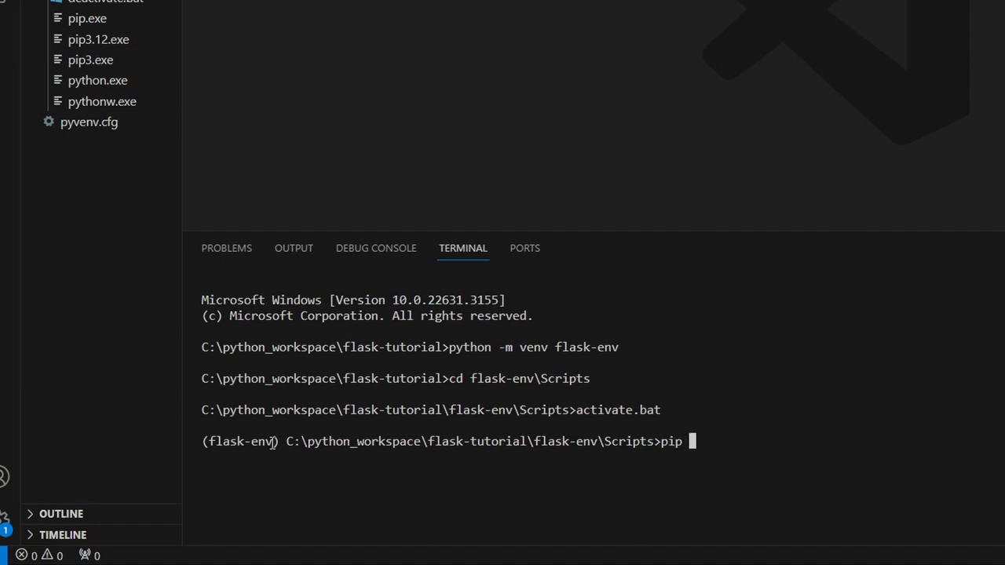
pyautogui.write('install flask')
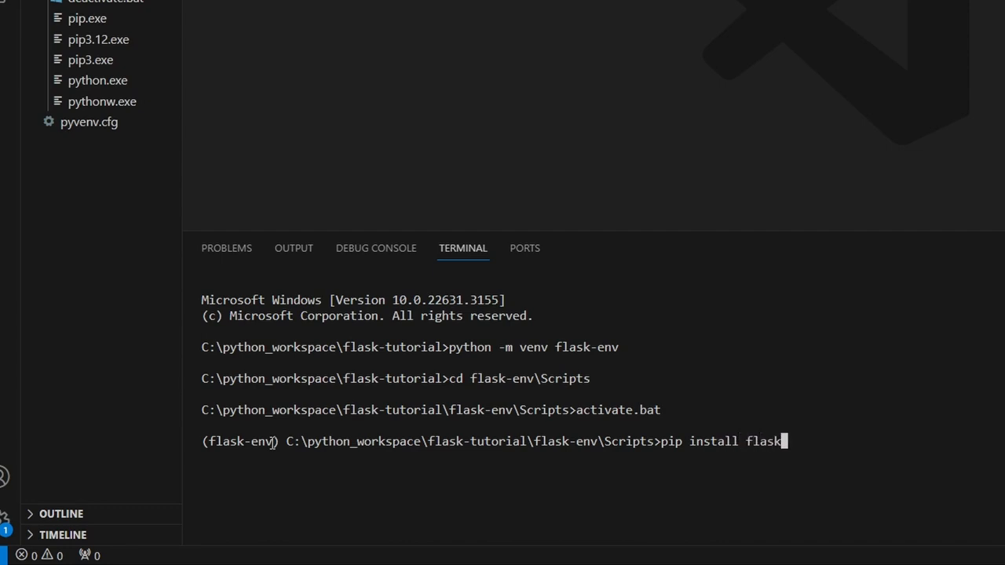
pyautogui.press('enter')
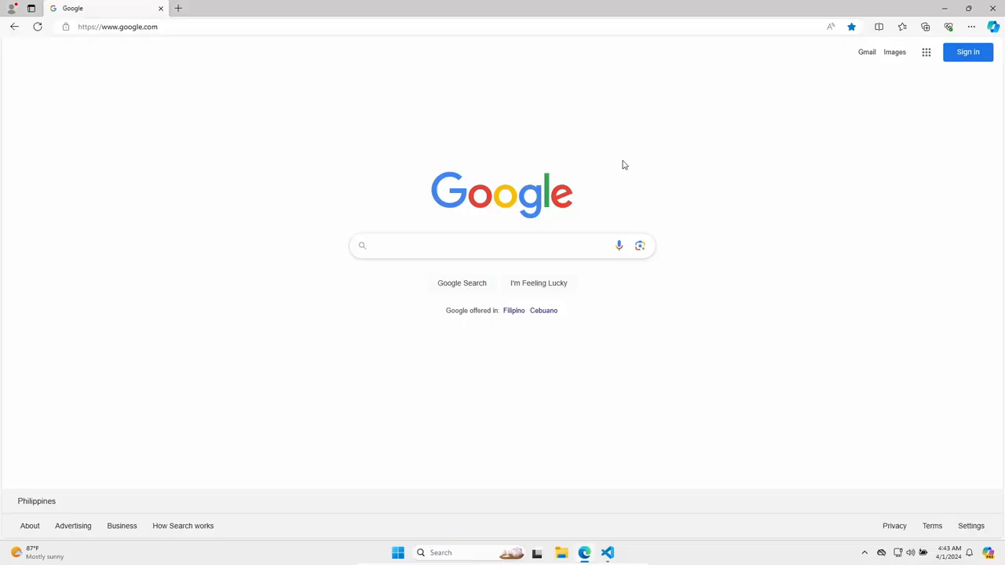
# Search for flask, copy the Minimal Application code from the quickstart and name the new file hello.
pyautogui.write('flask')
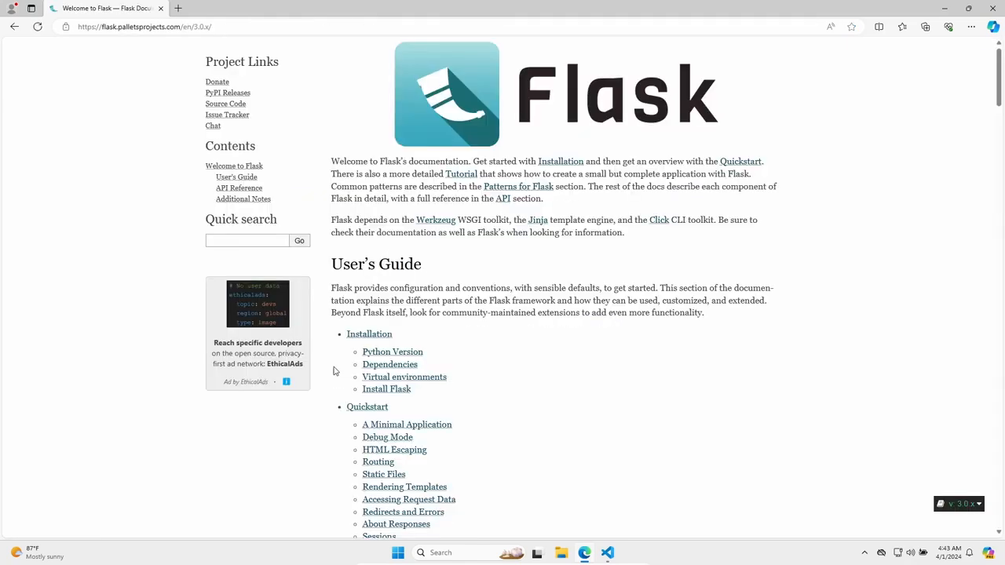
pyautogui.moveTo(443, 430)
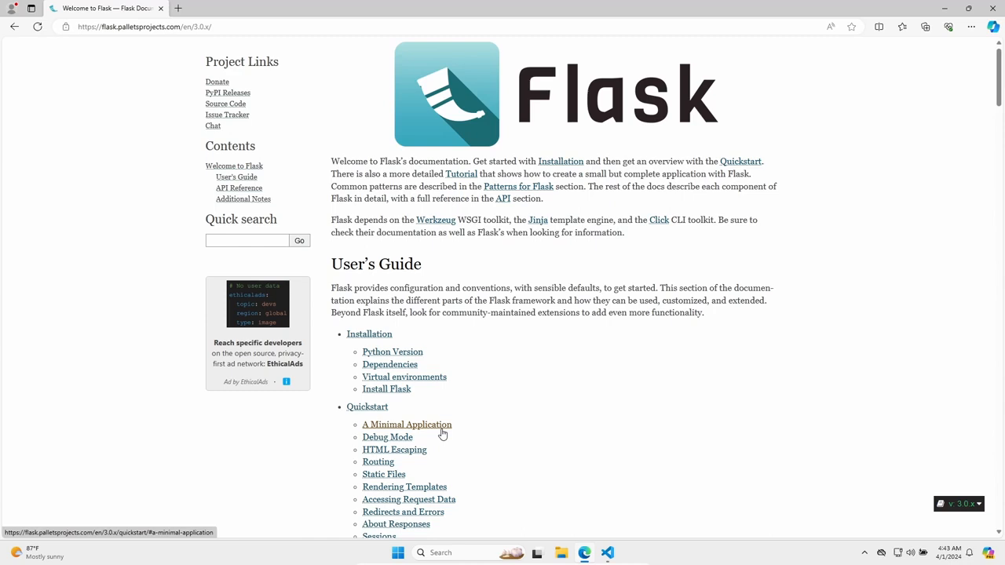
pyautogui.click(406, 424)
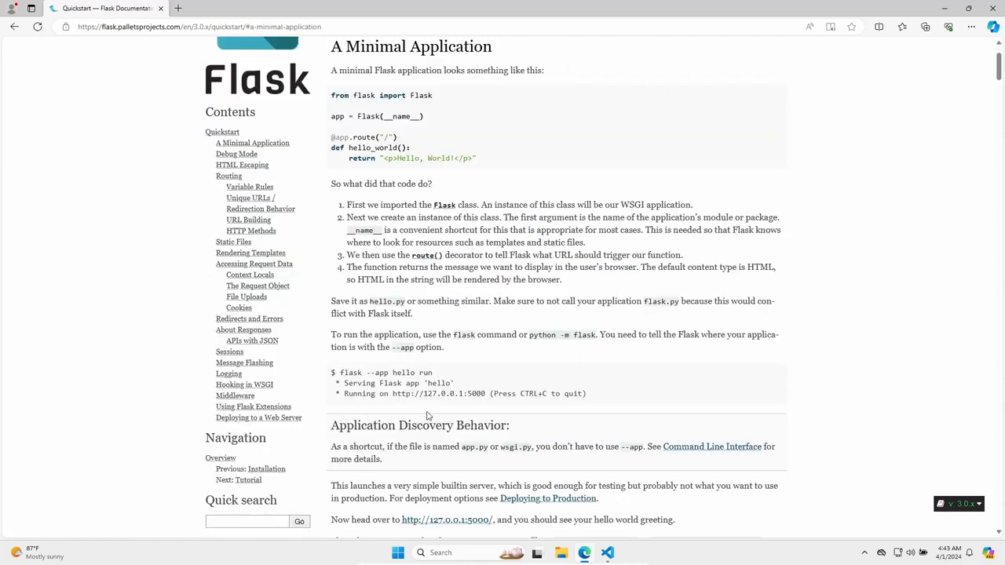
pyautogui.moveTo(376, 116); pyautogui.dragTo(474, 157)
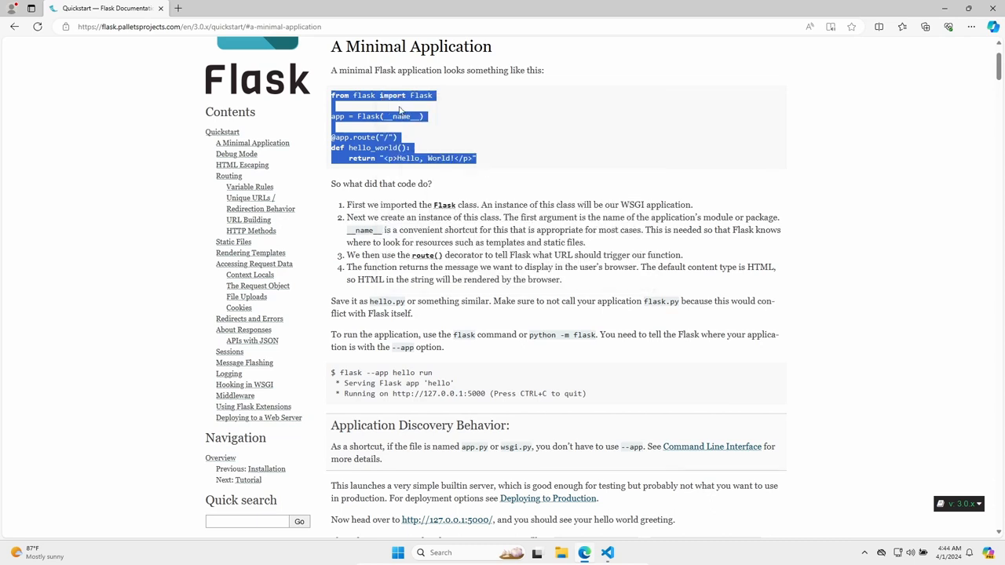
pyautogui.doubleClick(376, 302)
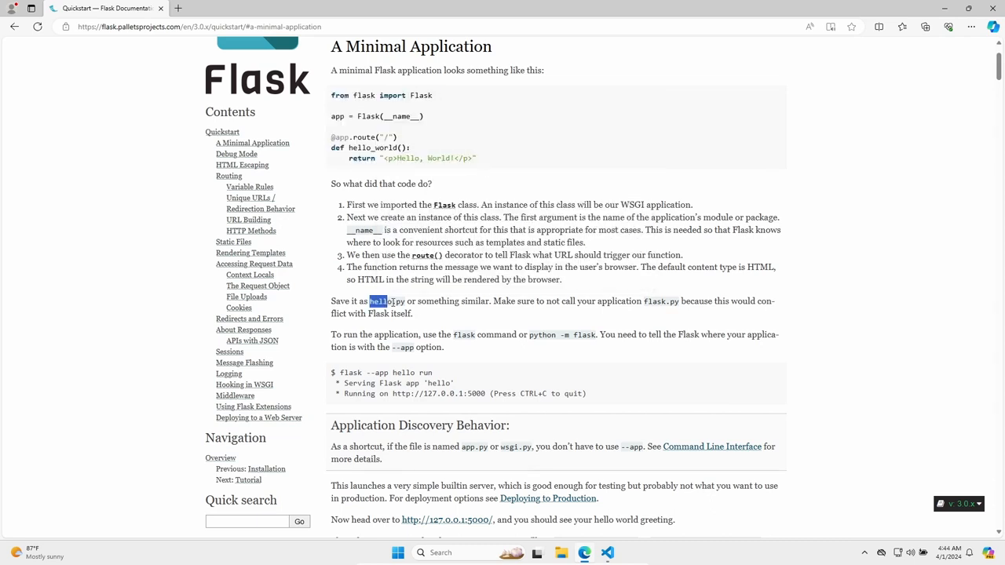
pyautogui.click(606, 553)
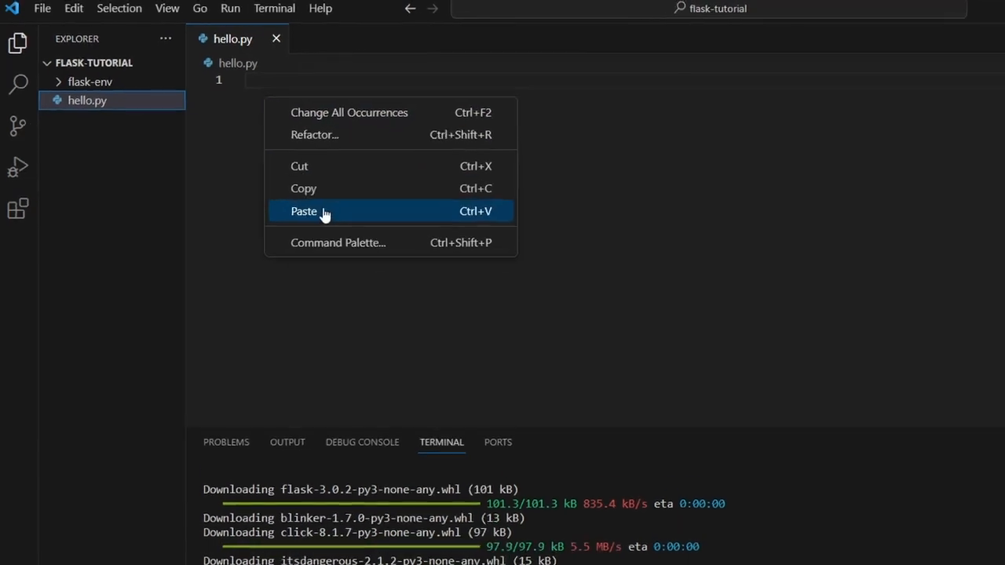
# Paste the minimal Flask app into hello.py and install the recommended Python extension.
pyautogui.click(304, 211)
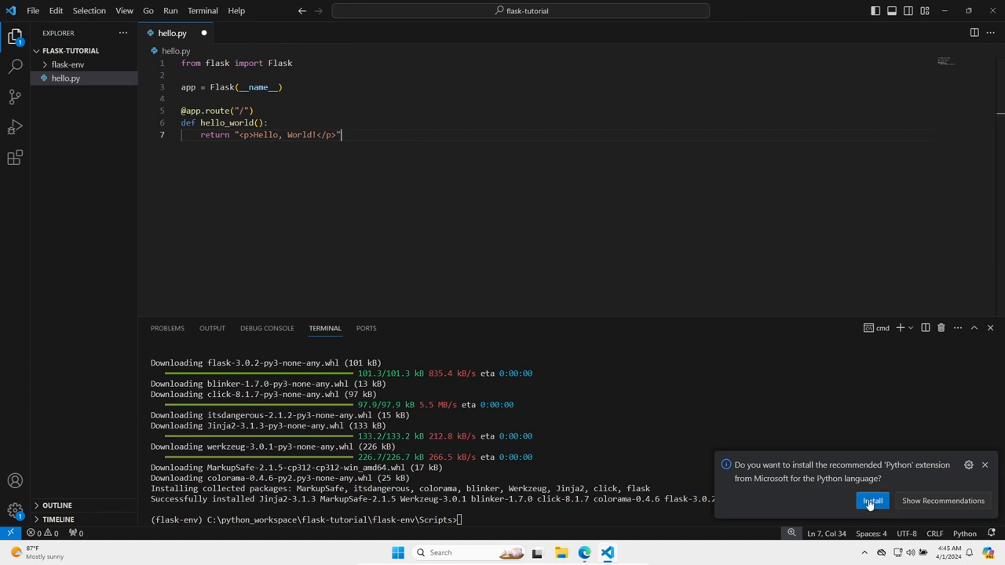
pyautogui.click(873, 501)
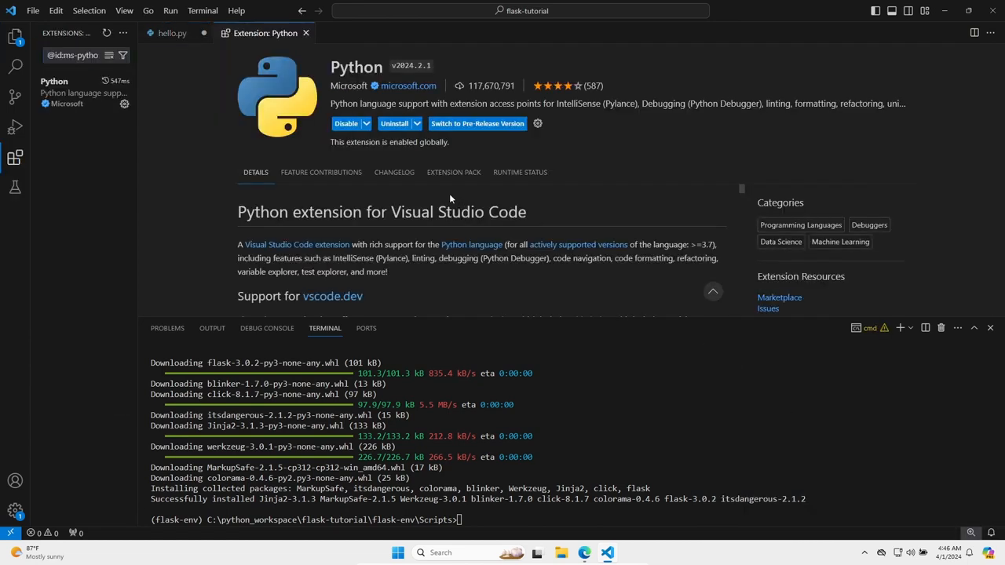
pyautogui.click(173, 33)
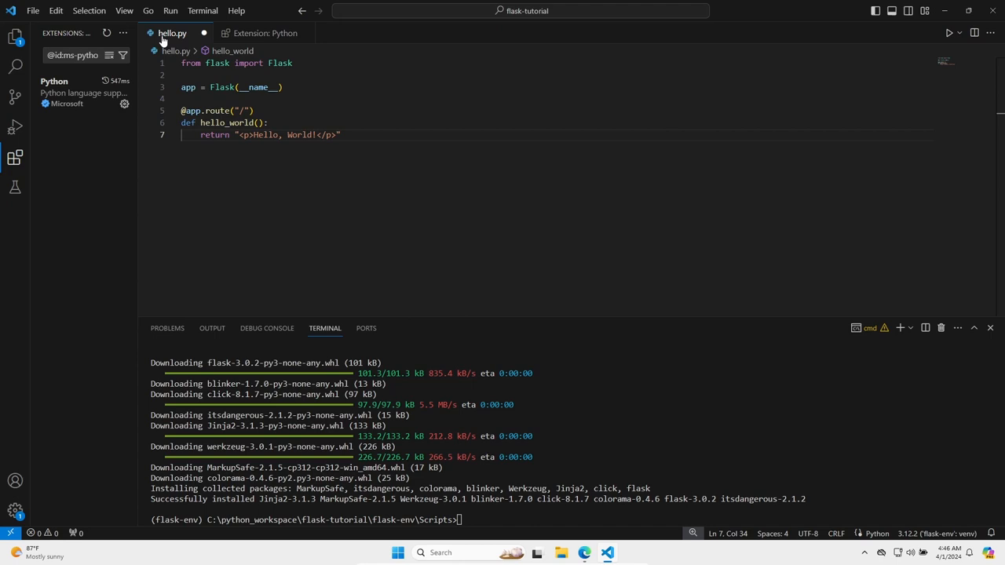
pyautogui.click(16, 37)
pyautogui.write('cd ../..')
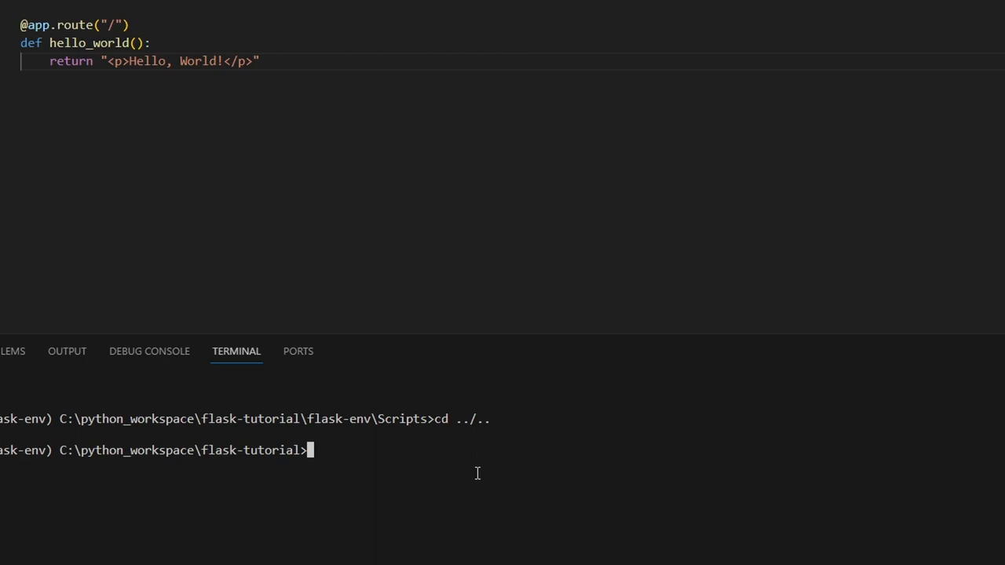
pyautogui.write('python -m')
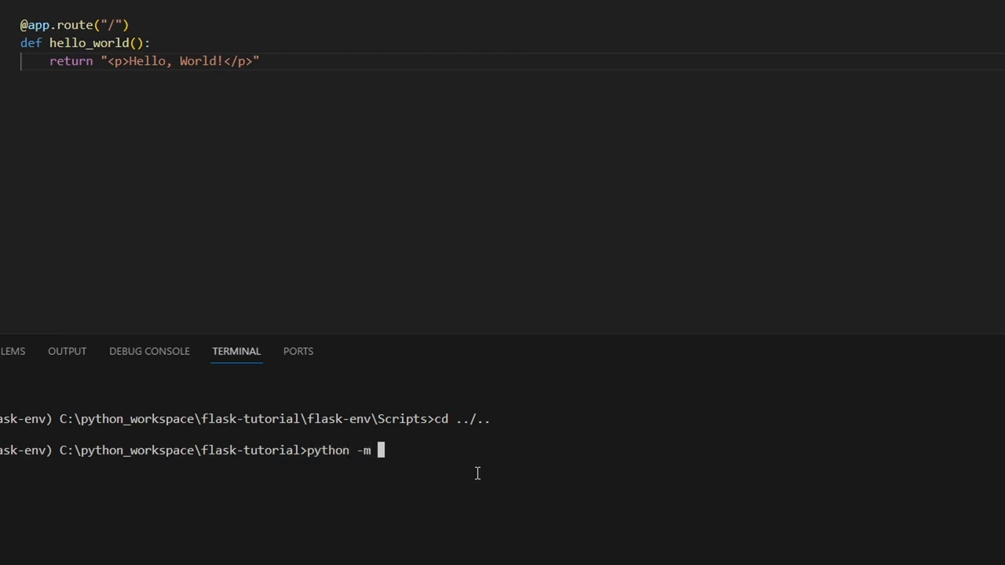
pyautogui.write('flask')
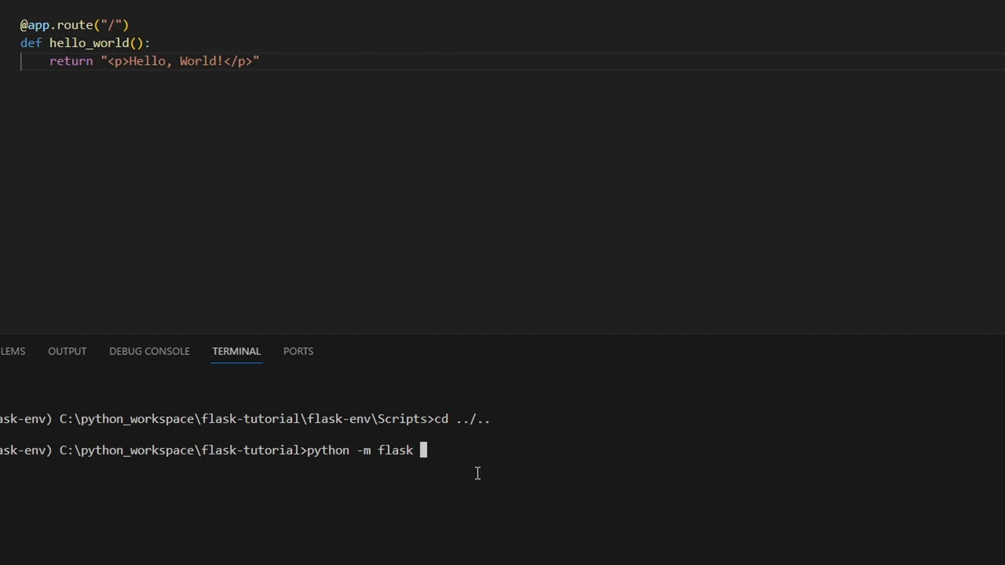
pyautogui.write('--app')
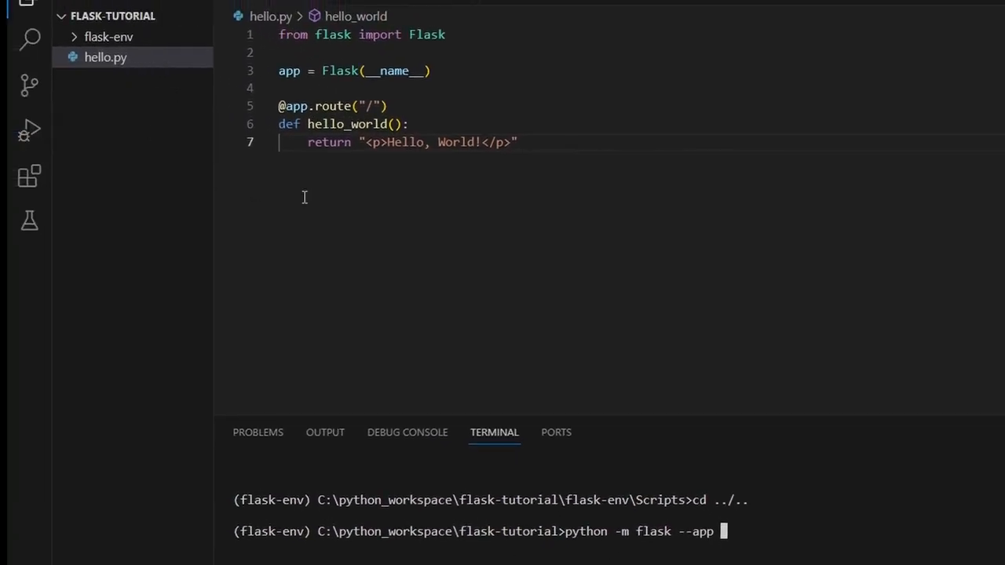
pyautogui.write('hello ru')
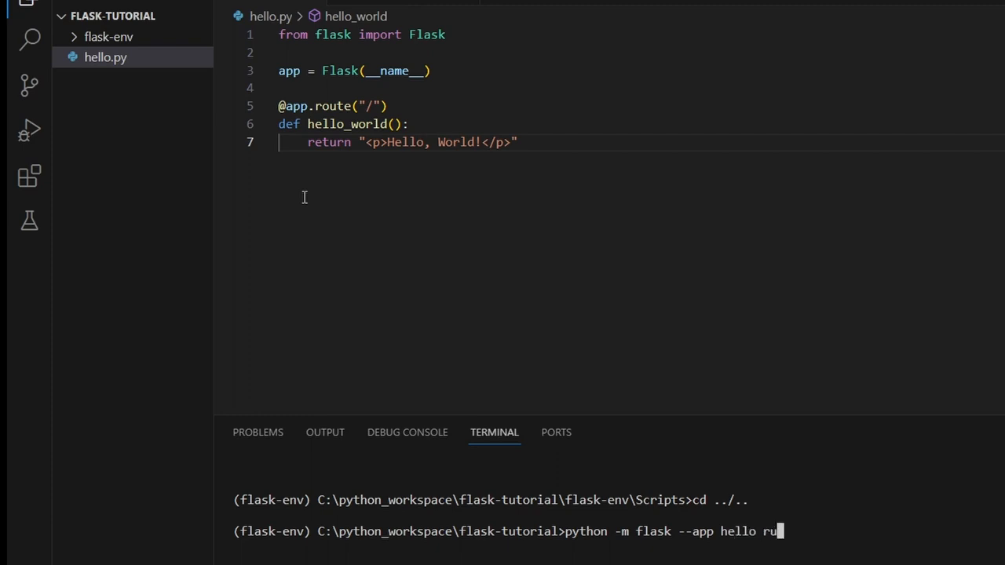
pyautogui.press('enter')
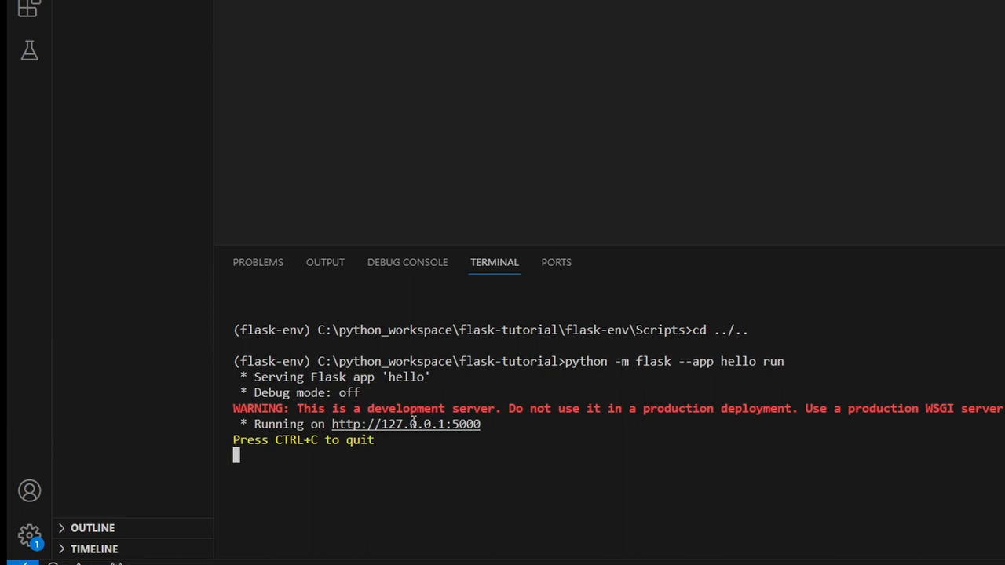
pyautogui.moveTo(405, 423)
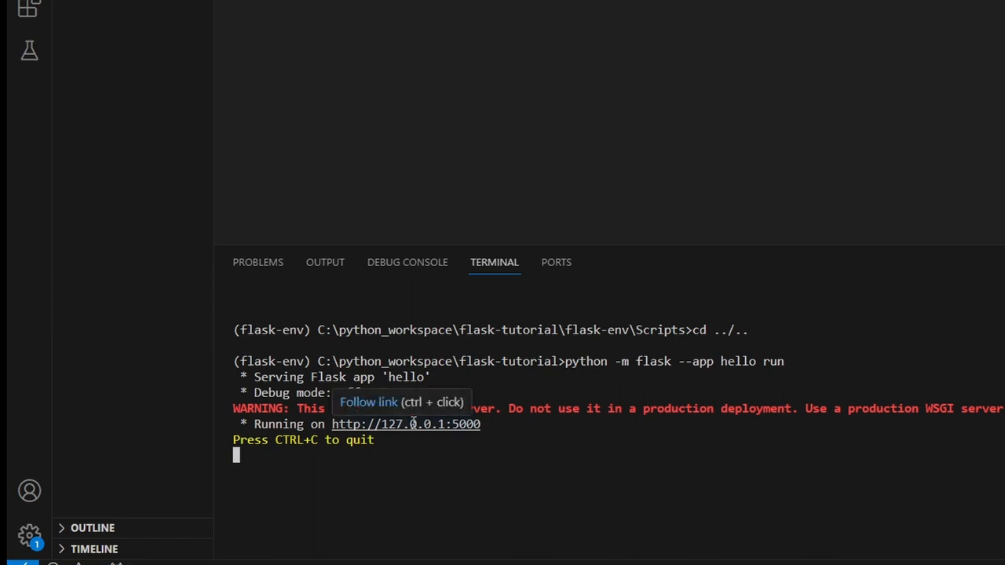
pyautogui.moveTo(415, 430)
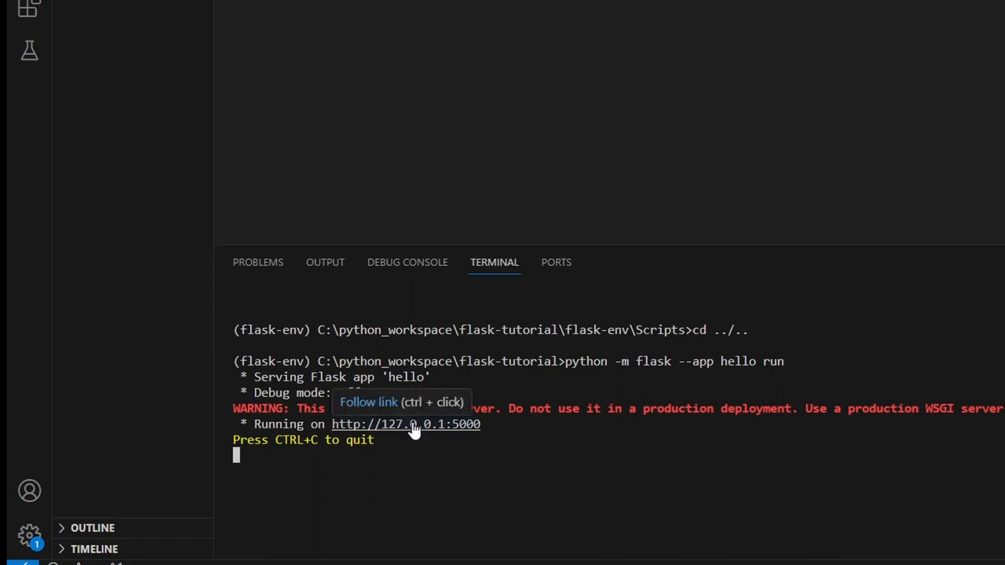
pyautogui.click(405, 423)
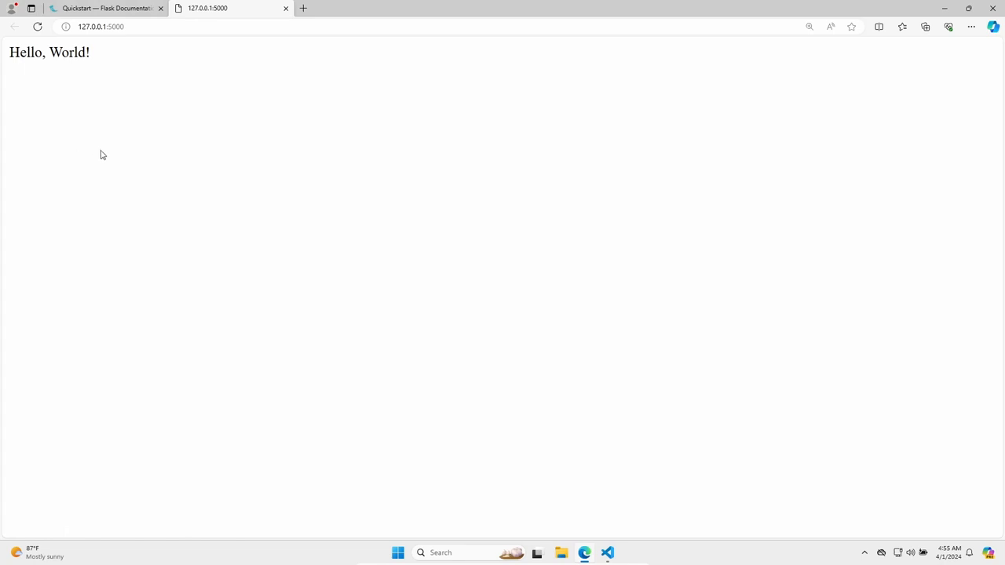